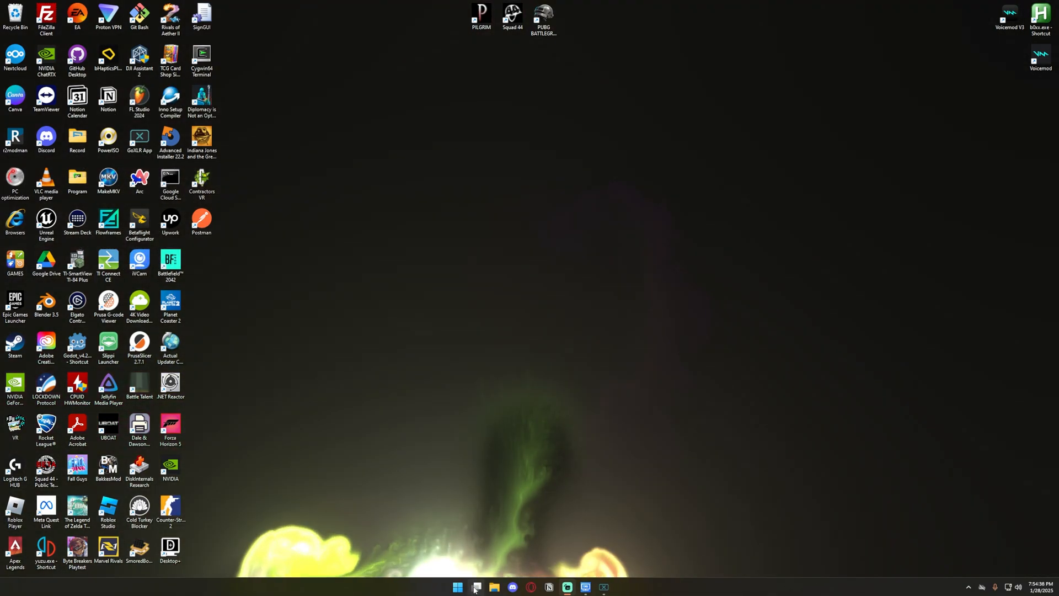
# Bring up the overview of the three existing virtual desktops
pyautogui.click(476, 585)
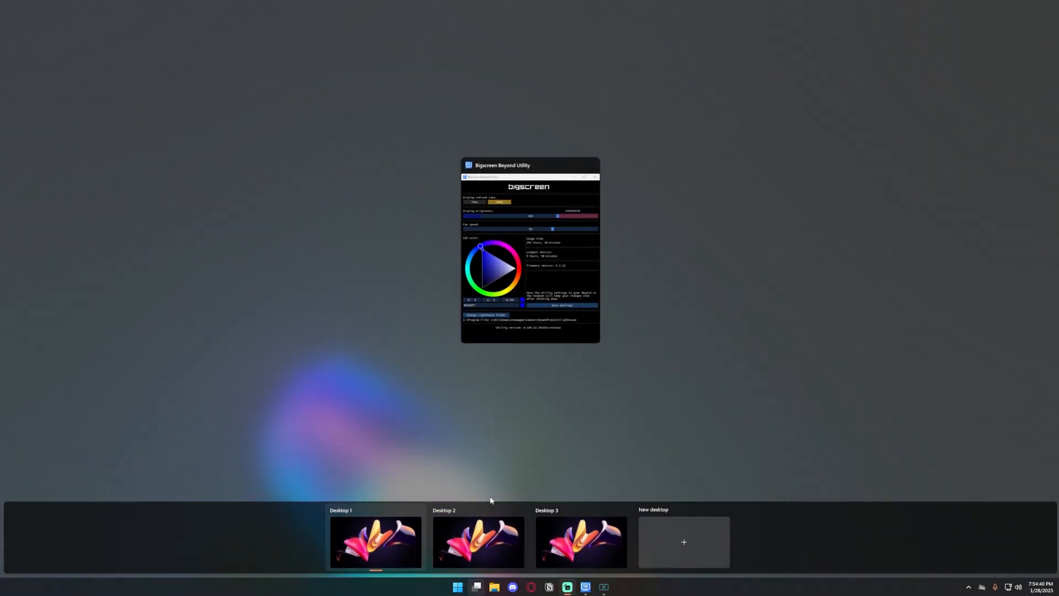
pyautogui.moveTo(376, 540)
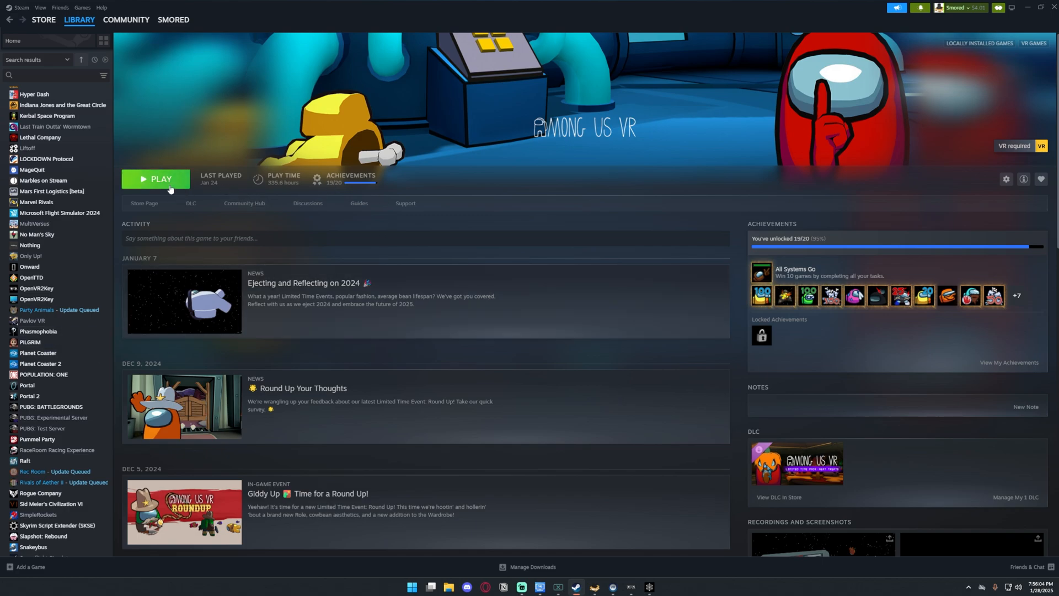
# Launch Among Us VR from its Steam library page so the main menu window appears
pyautogui.click(156, 179)
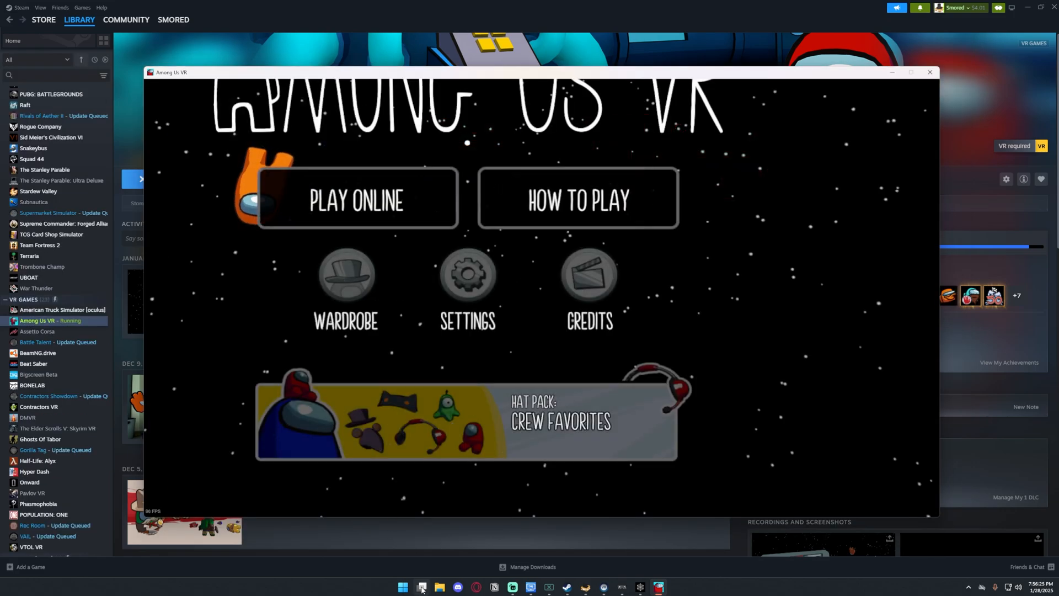
pyautogui.click(421, 585)
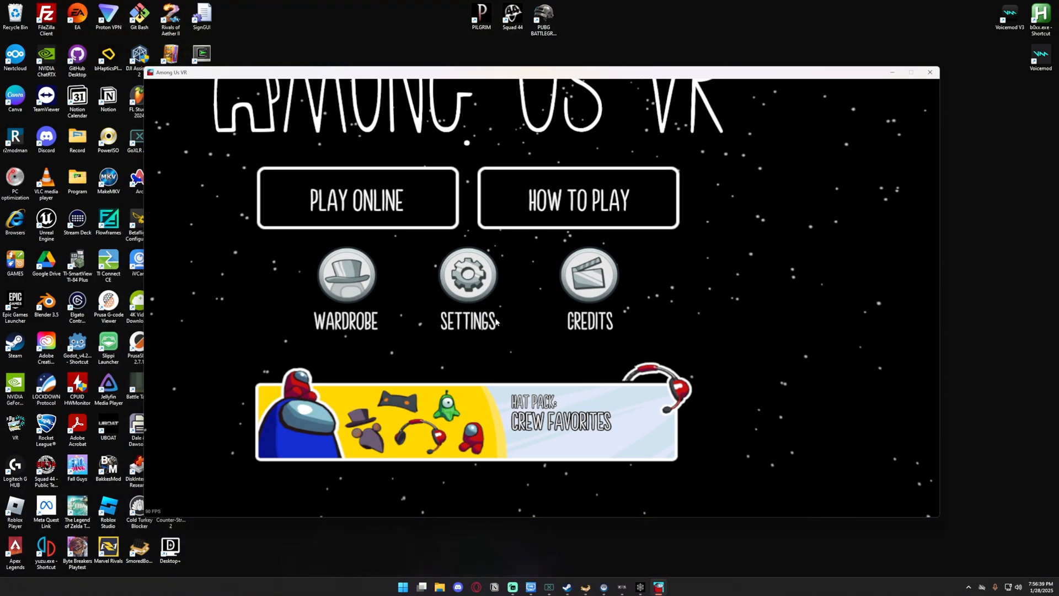
# Add a new virtual desktop for the game, then return to Desktop 1 holding Steam
pyautogui.click(422, 586)
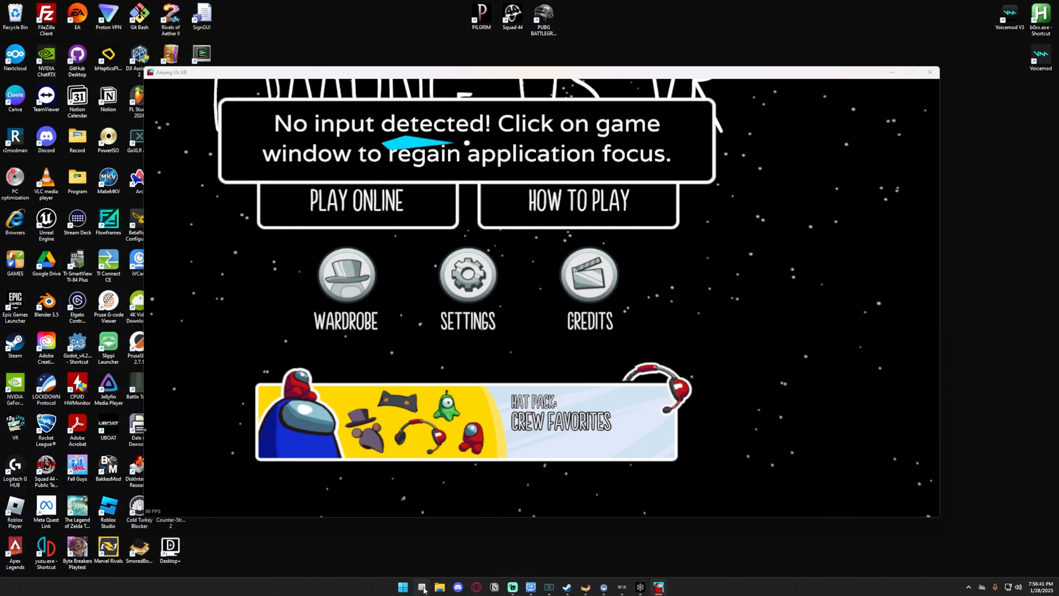
pyautogui.click(422, 586)
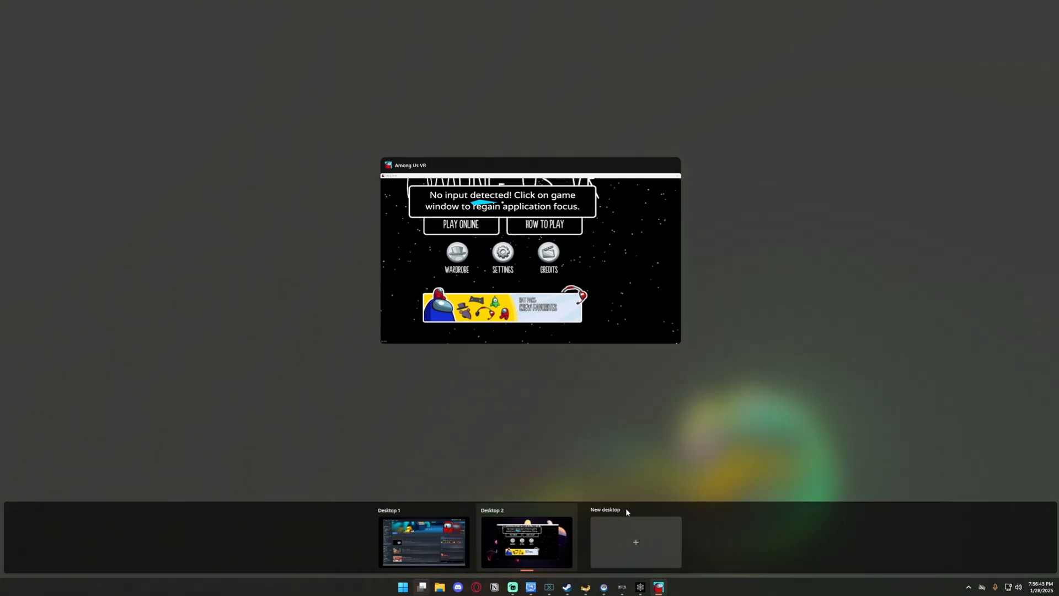
pyautogui.click(635, 542)
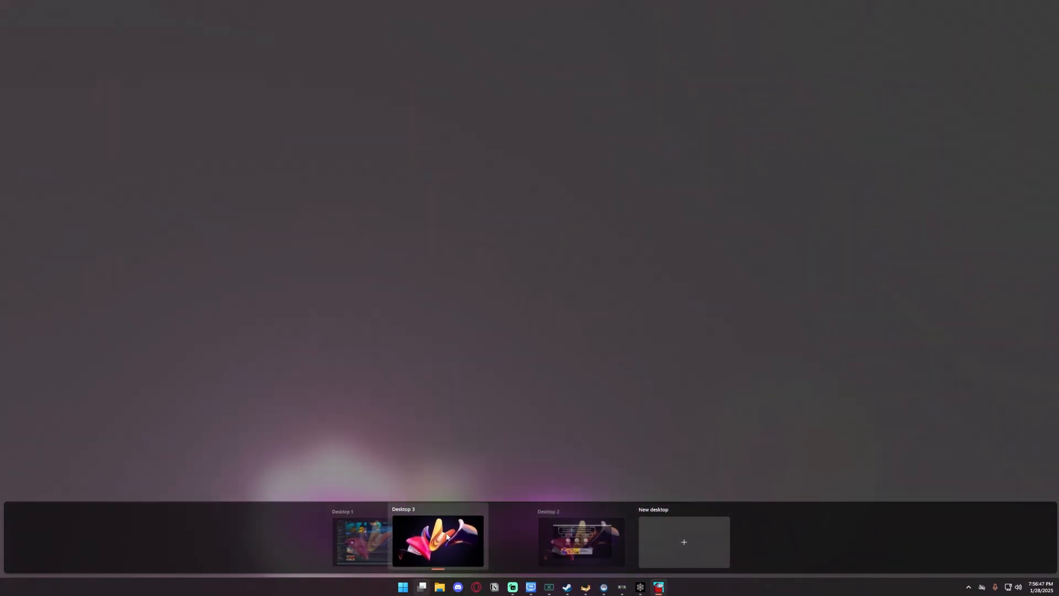
pyautogui.click(362, 540)
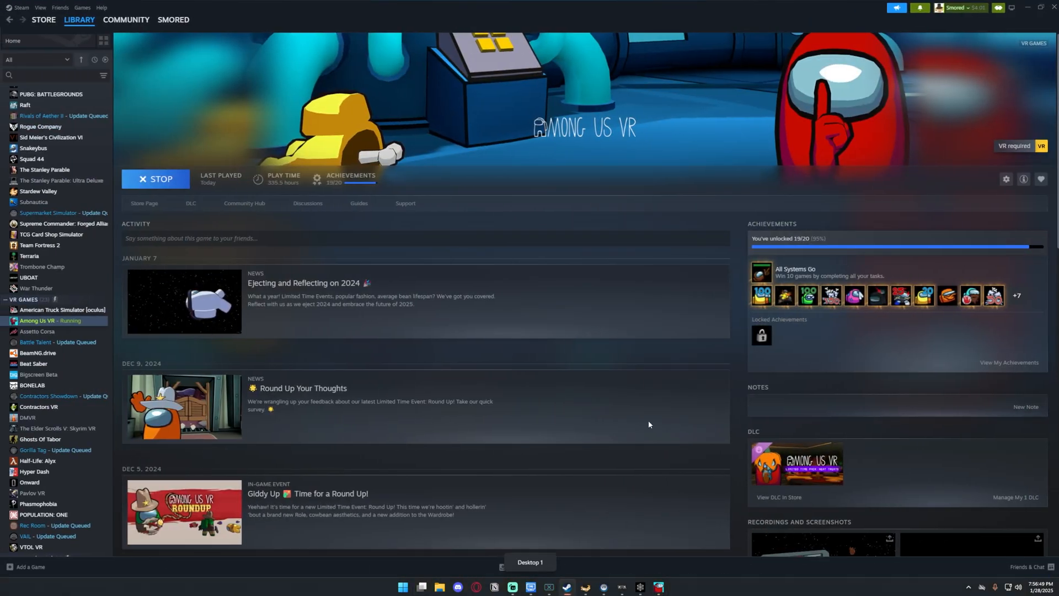
pyautogui.moveTo(499, 210)
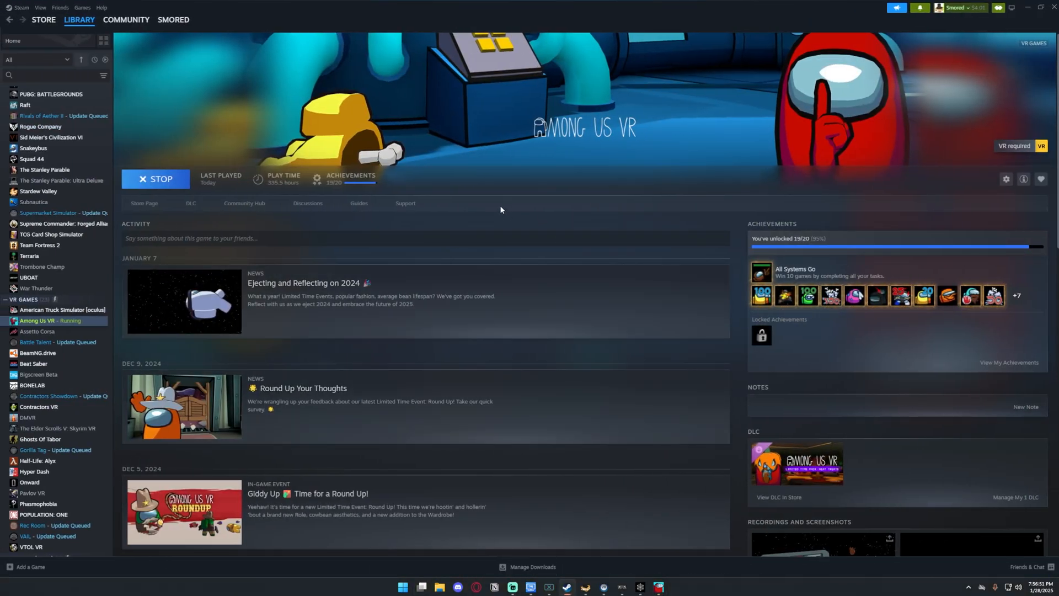